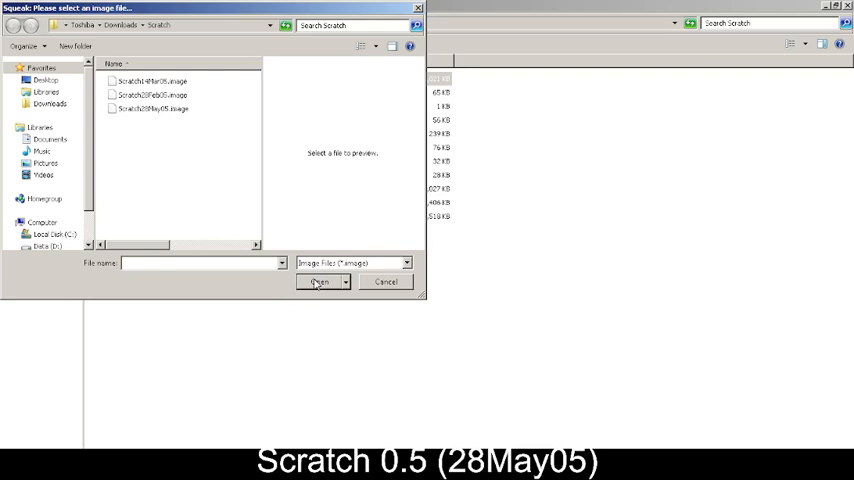
Load the Scratch 28May05 image file from the Squeak file dialog
click(150, 108)
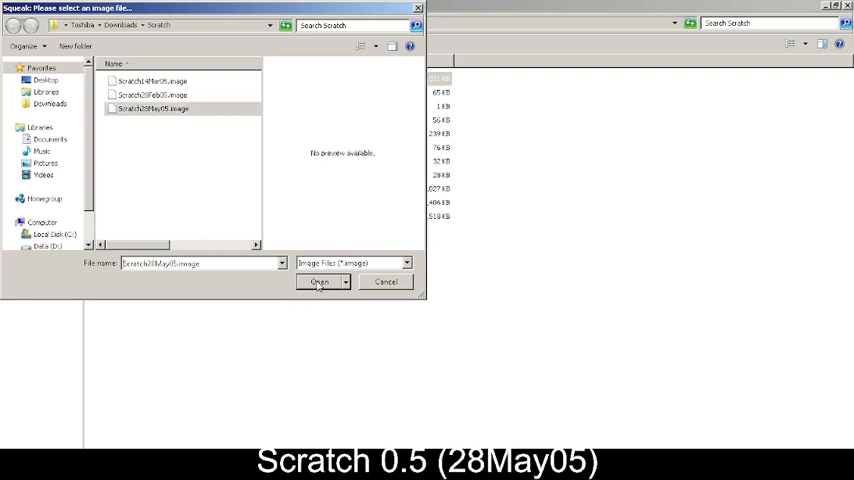
click(320, 282)
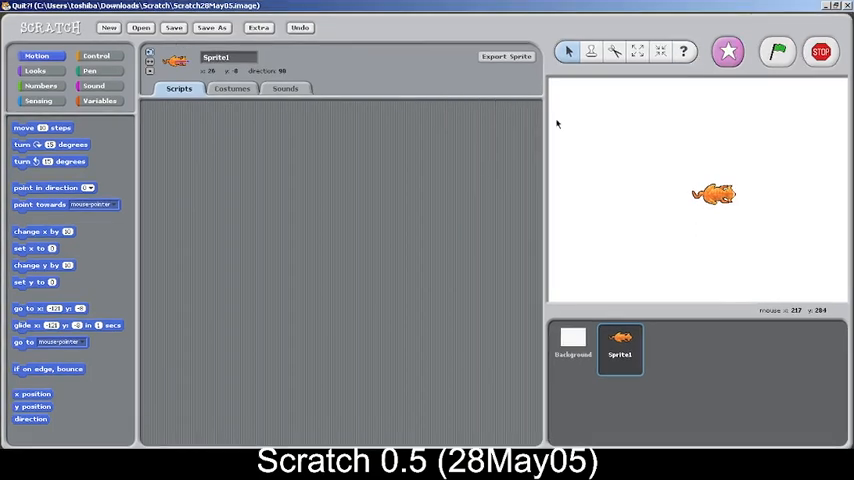
mouse_move(452, 136)
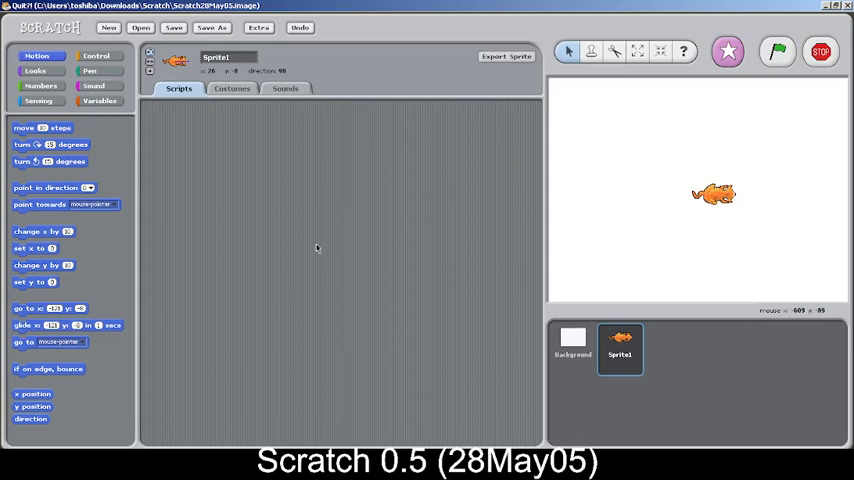
mouse_move(54, 180)
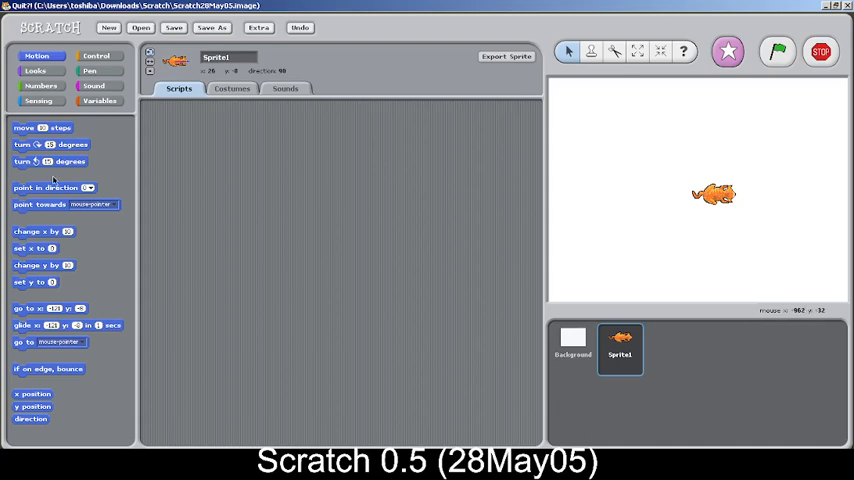
mouse_move(70, 170)
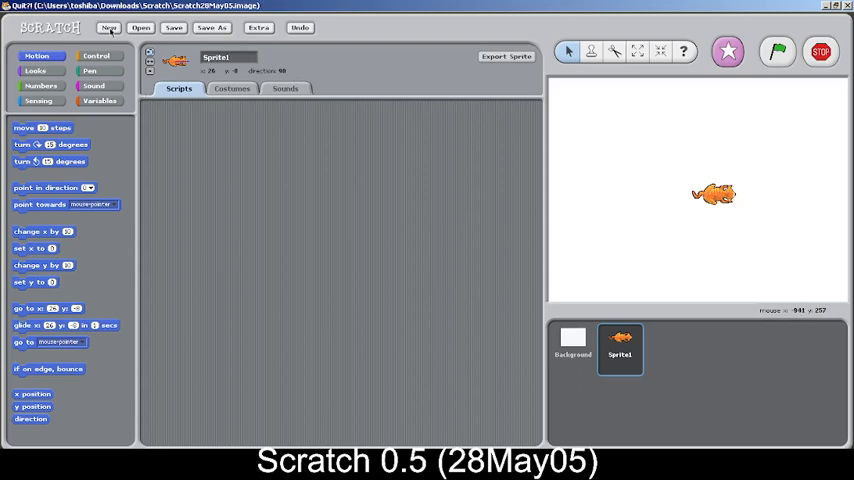
Browse the top menu bar items until the 0.5 version label shows beside Help
click(108, 28)
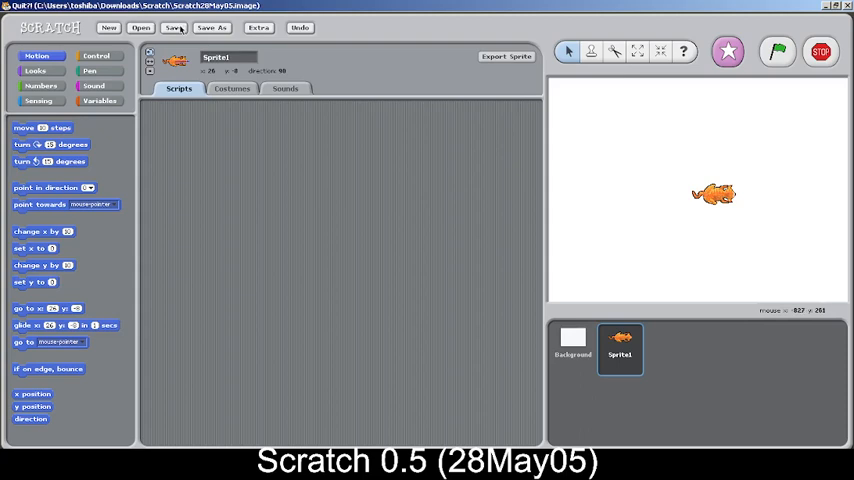
click(172, 28)
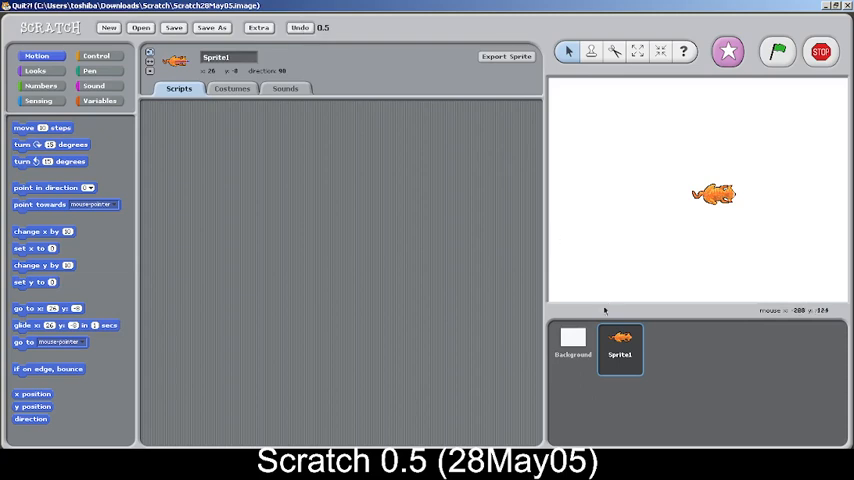
right_click(712, 192)
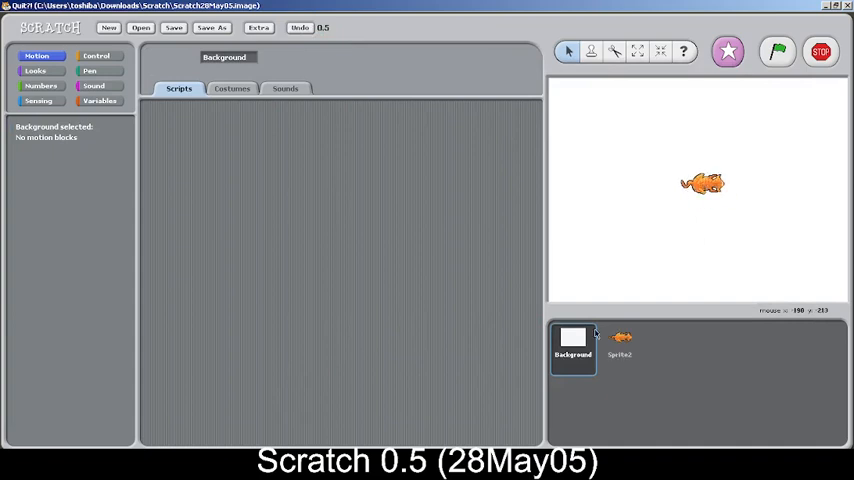
click(620, 348)
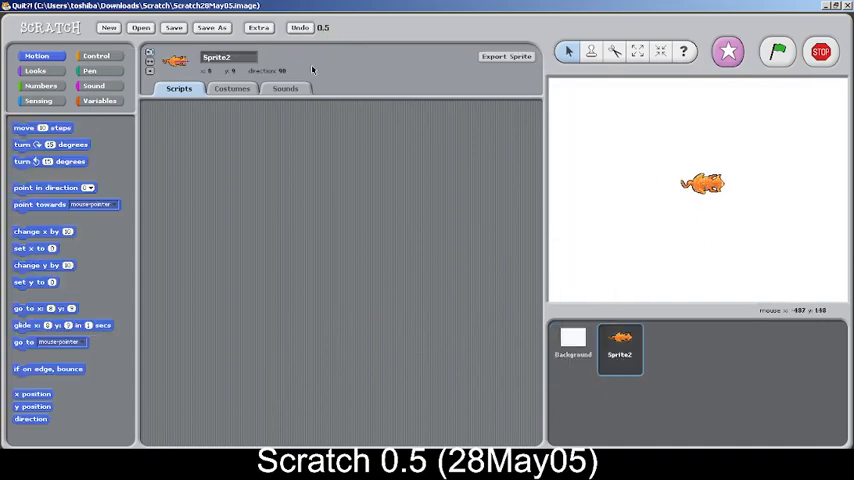
mouse_move(284, 144)
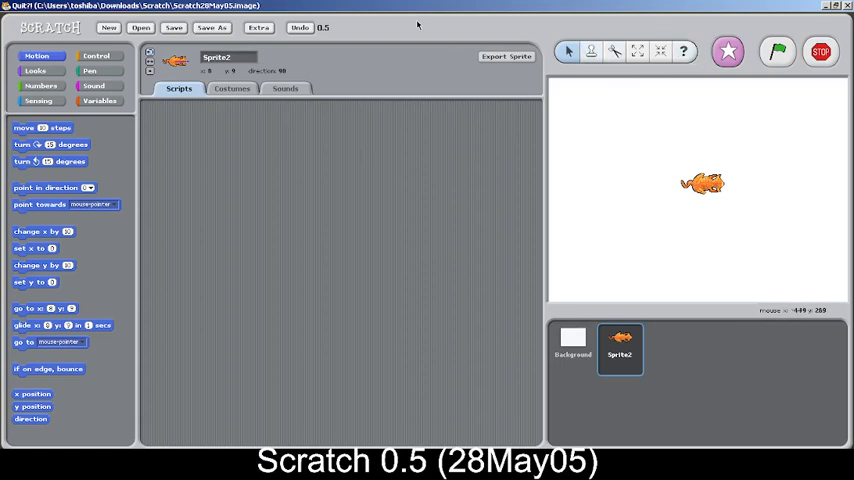
mouse_move(576, 52)
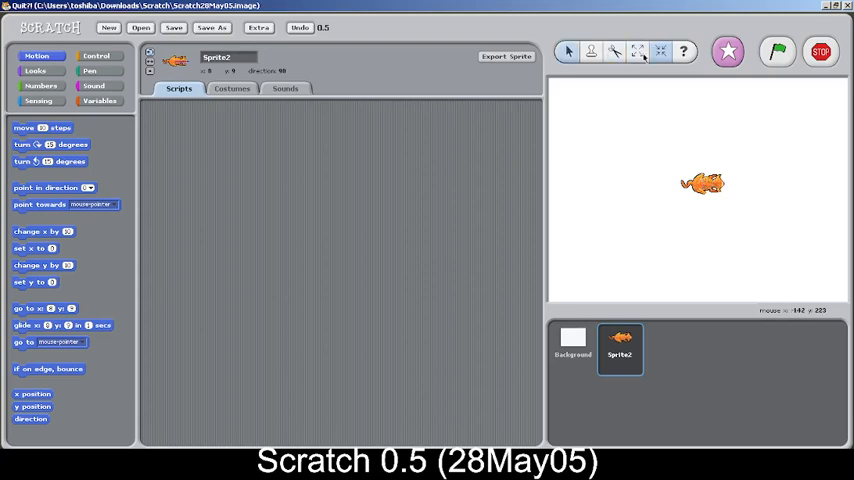
mouse_move(728, 52)
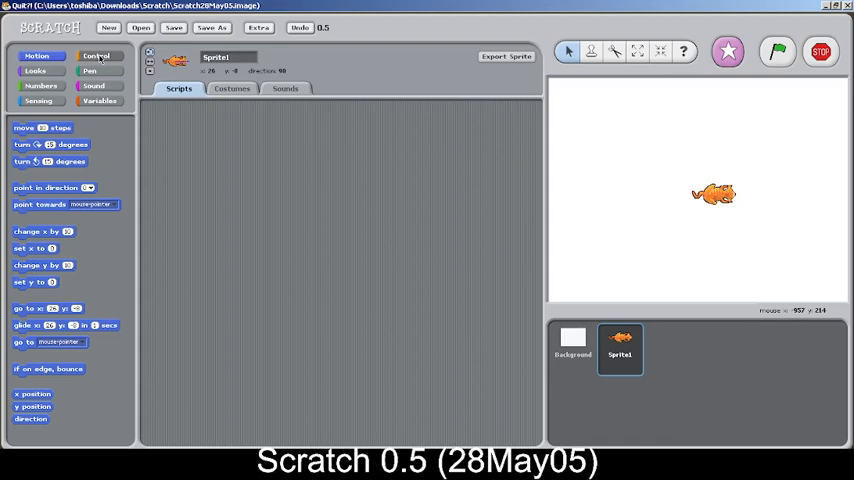
mouse_move(96, 56)
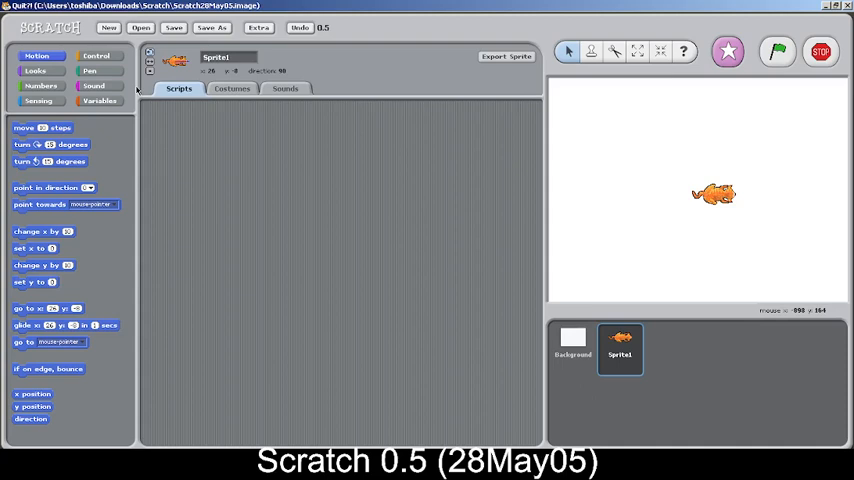
mouse_move(130, 118)
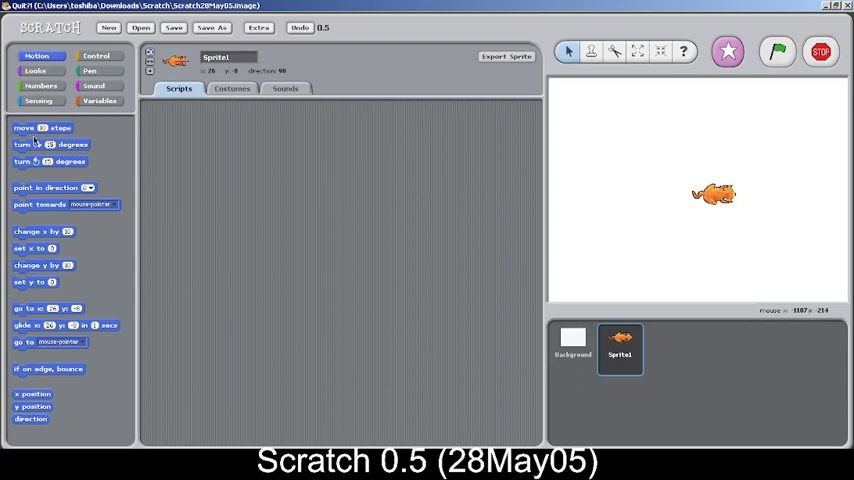
mouse_move(70, 158)
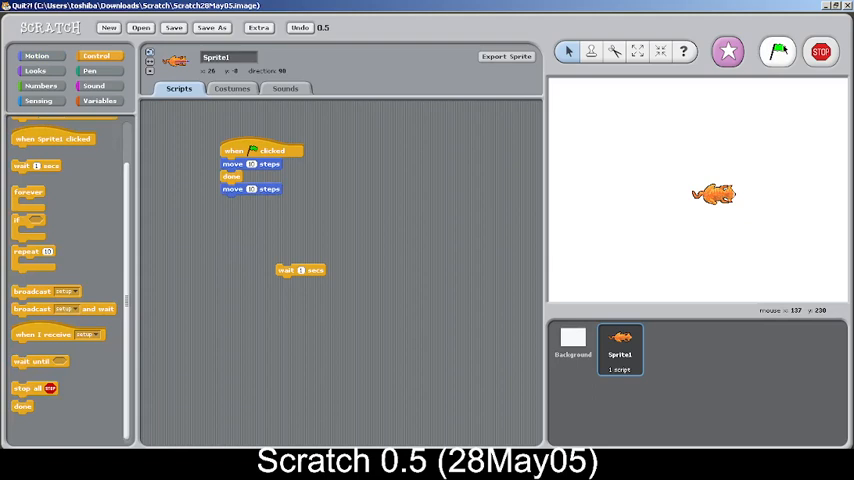
Trim Sprite1's script to the flag hat and one move block while browsing Looks and Control
click(778, 52)
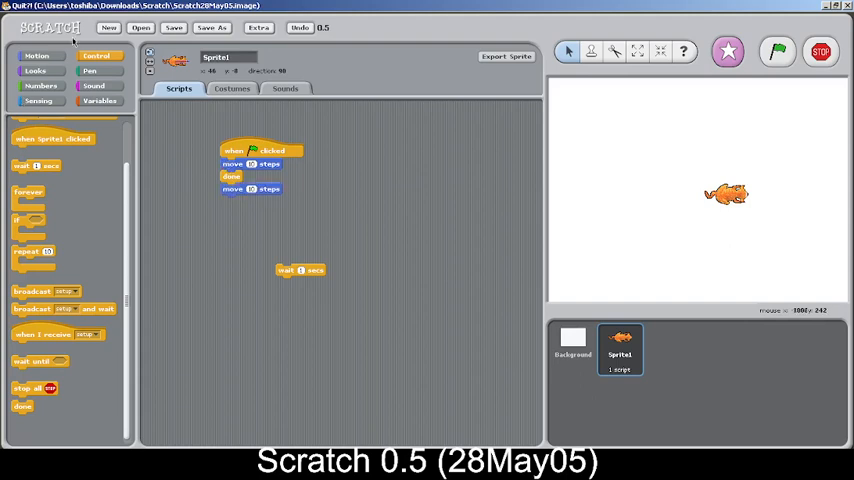
click(36, 70)
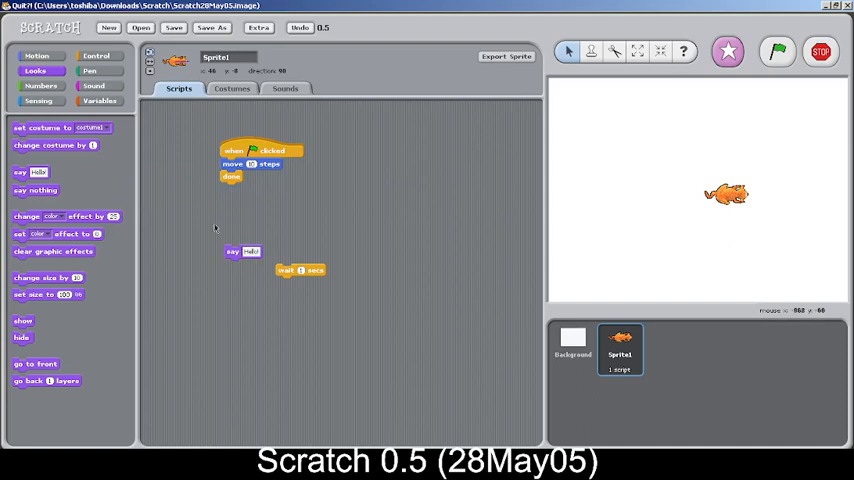
mouse_move(228, 236)
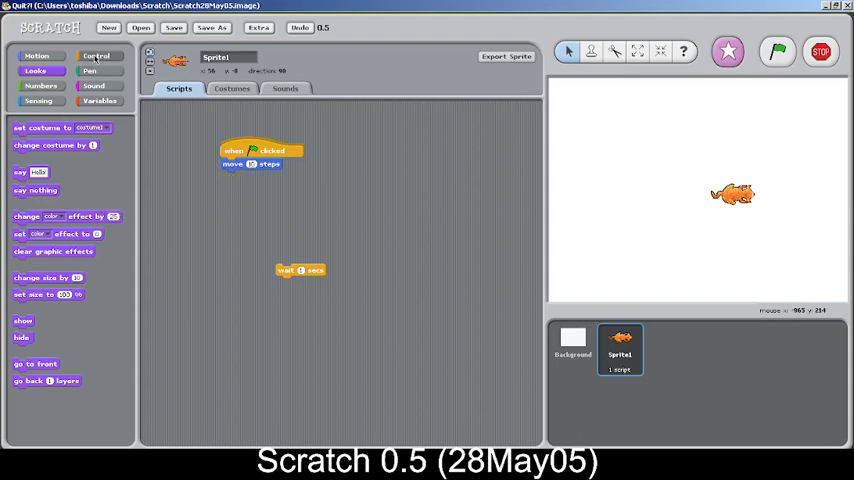
click(96, 56)
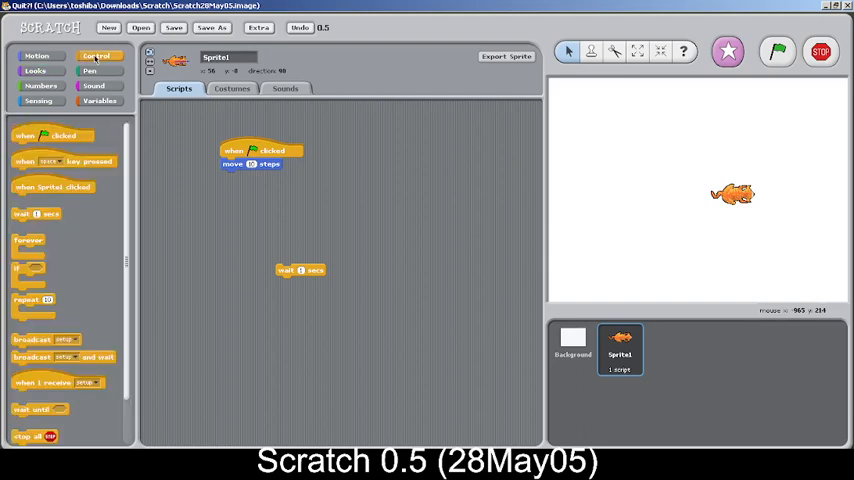
click(34, 72)
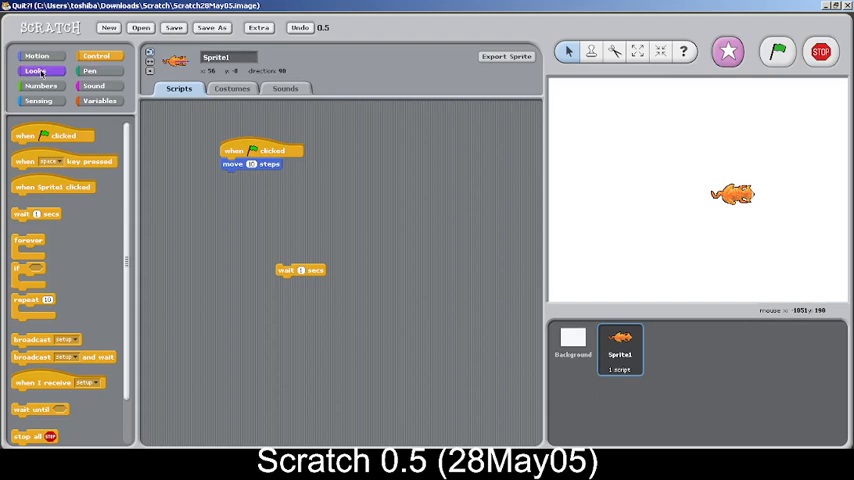
Discard the loose wait block via the Looks palette and run the move script
click(36, 72)
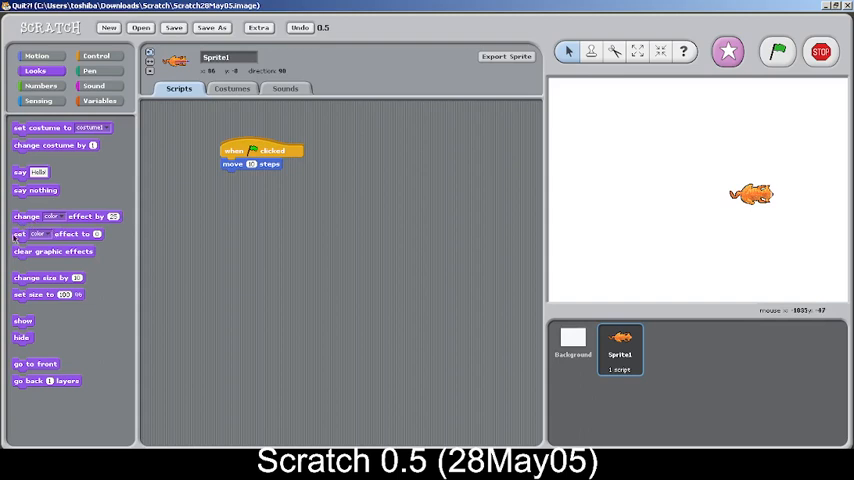
click(52, 234)
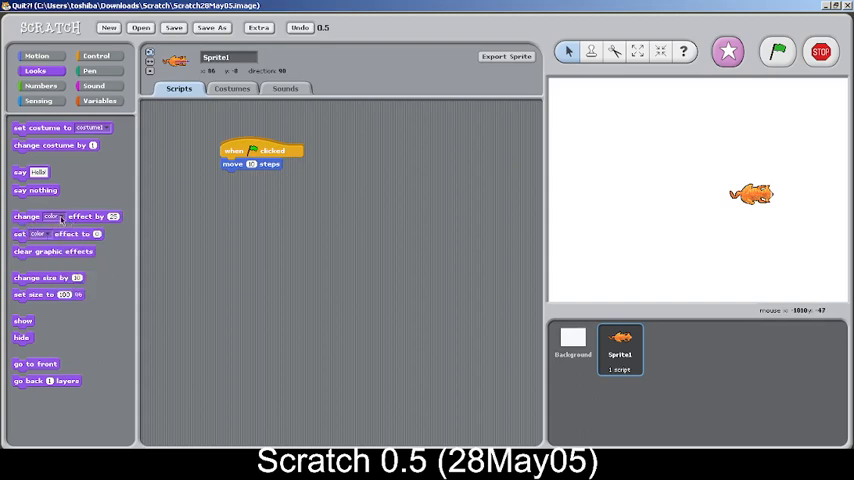
mouse_move(80, 262)
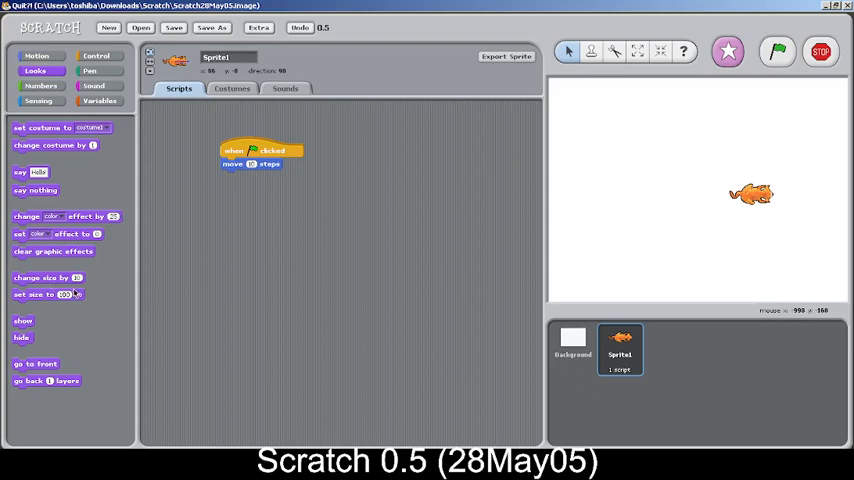
mouse_move(122, 168)
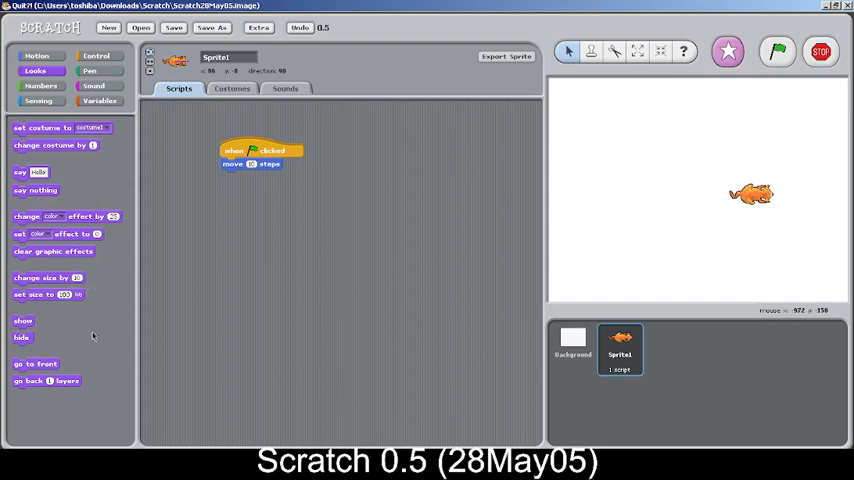
click(88, 72)
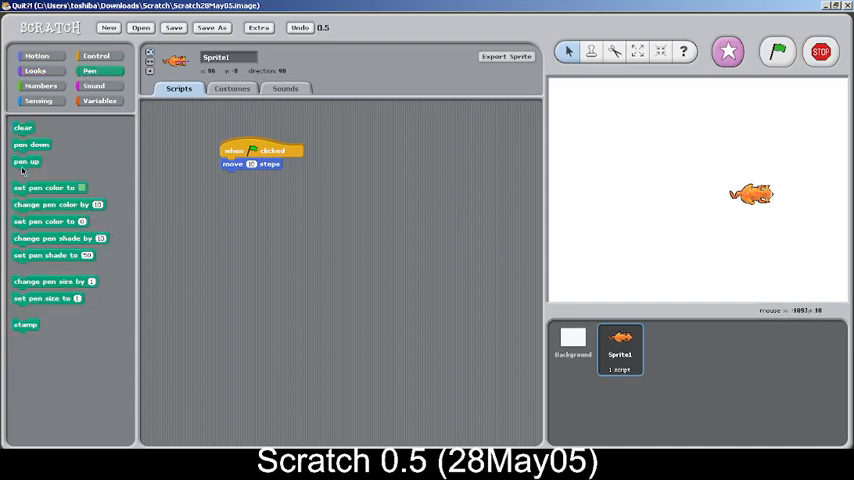
mouse_move(30, 190)
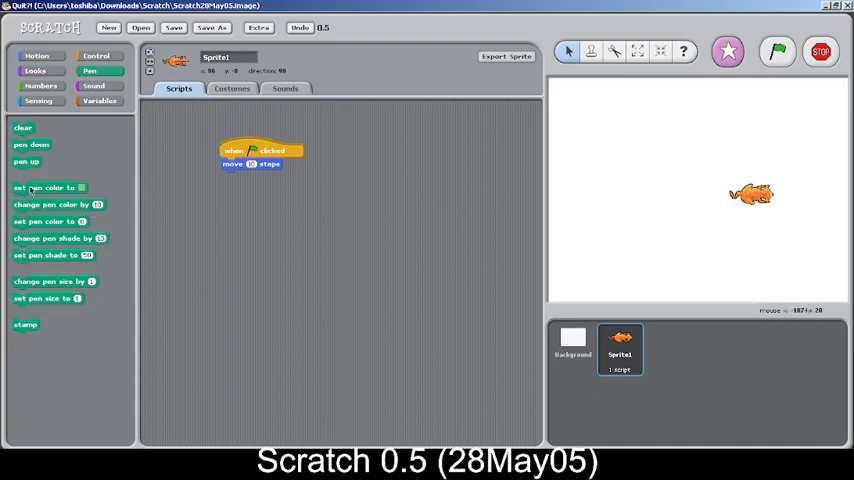
Place a number operator block, then create a new sprite variable from the Variables palette
click(40, 84)
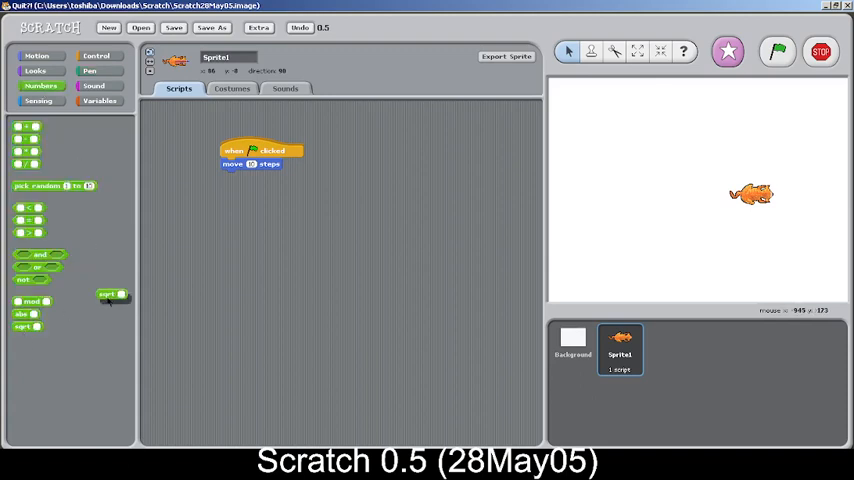
drag(114, 296, 238, 252)
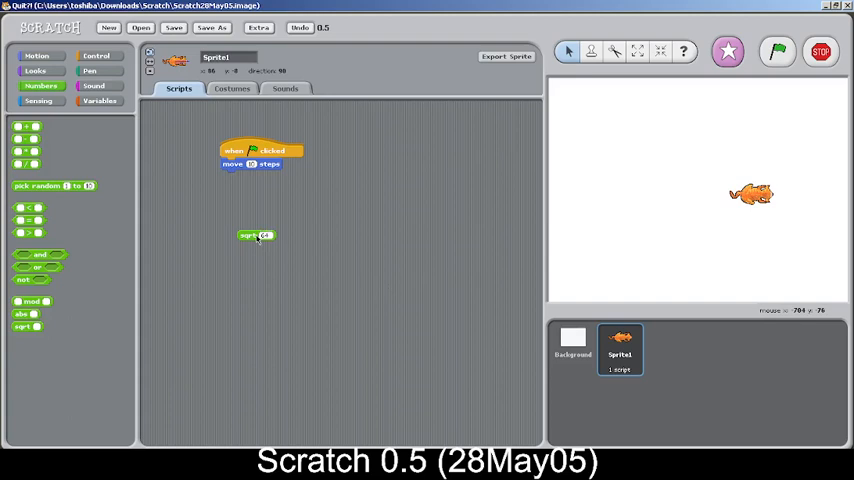
click(100, 100)
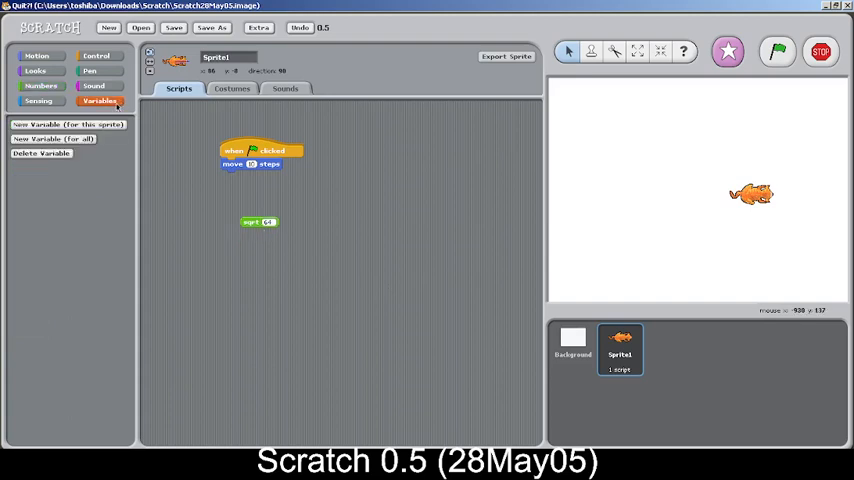
click(68, 124)
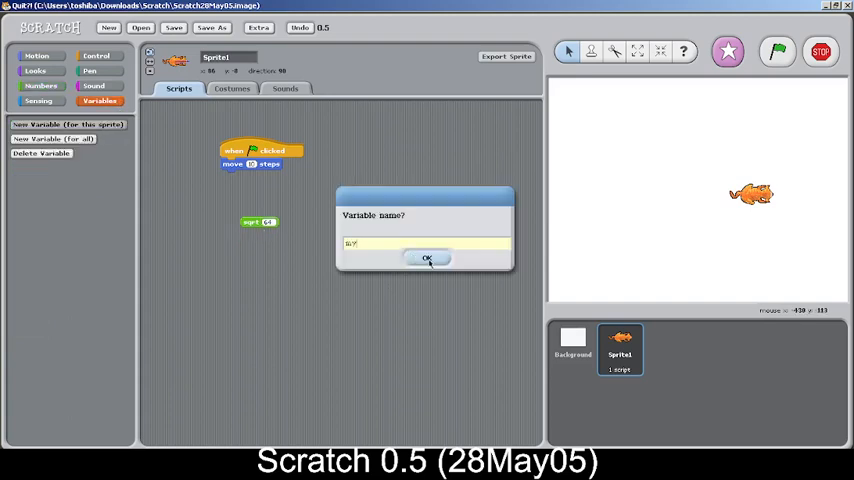
click(428, 258)
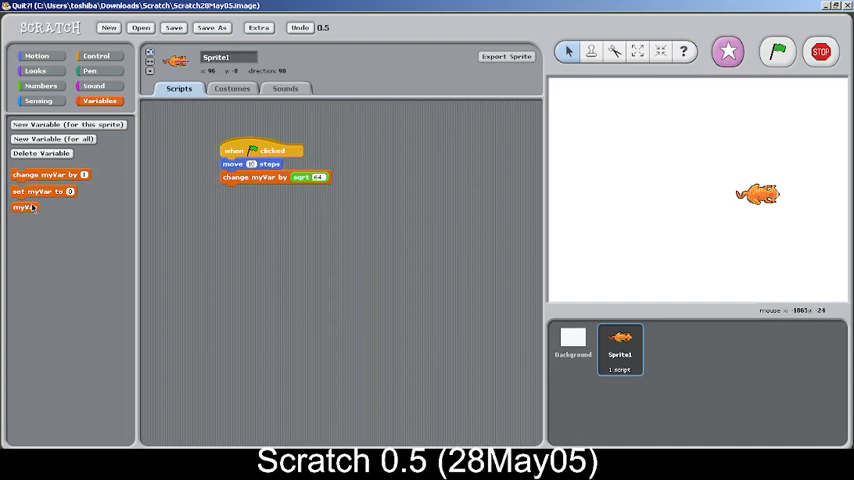
Show the variable's watcher on the stage, run the script twice and return to Motion blocks
click(16, 208)
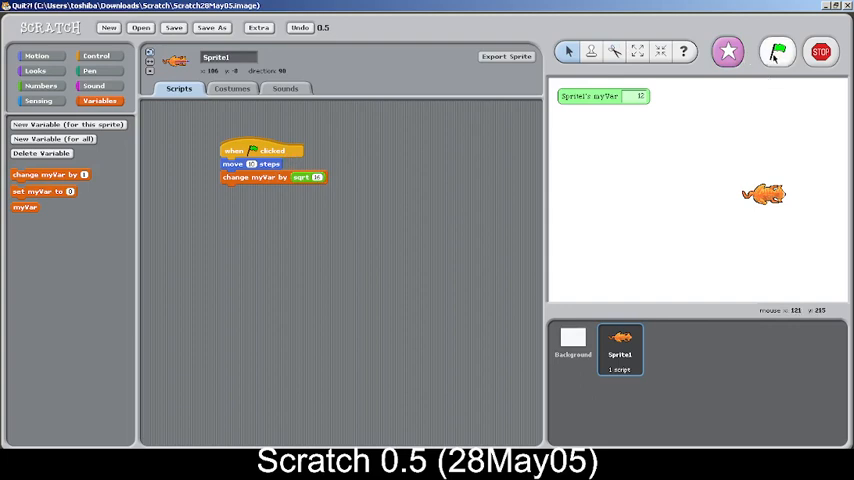
click(776, 52)
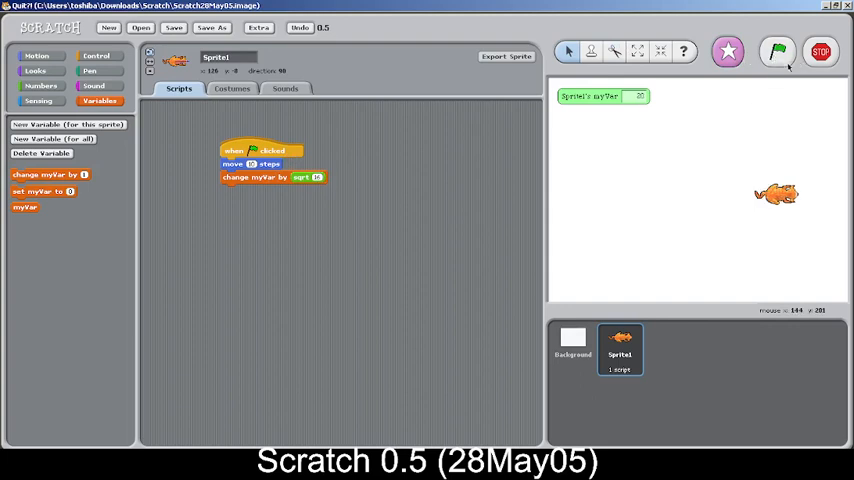
click(776, 52)
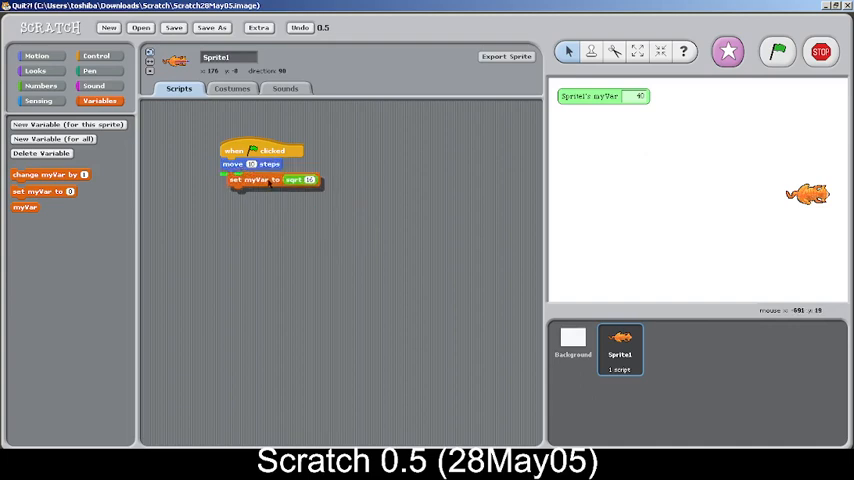
click(36, 56)
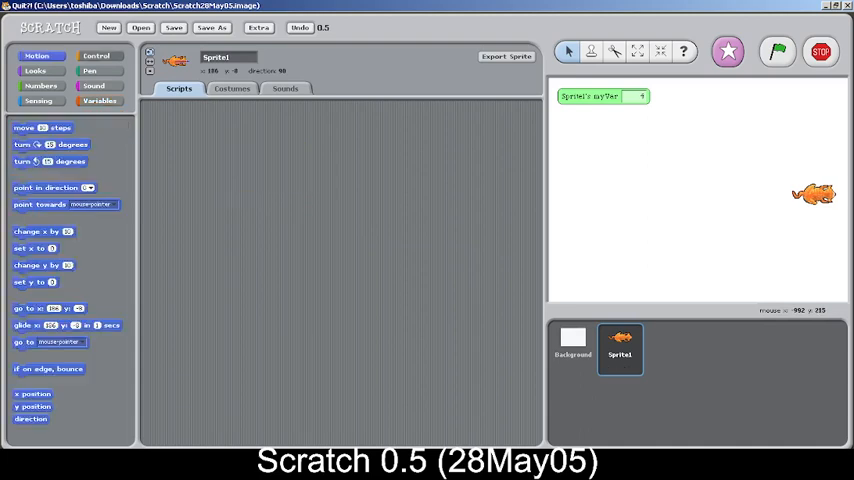
Browse Control and Sound palettes, add a second variable and hide its stage watcher
click(96, 56)
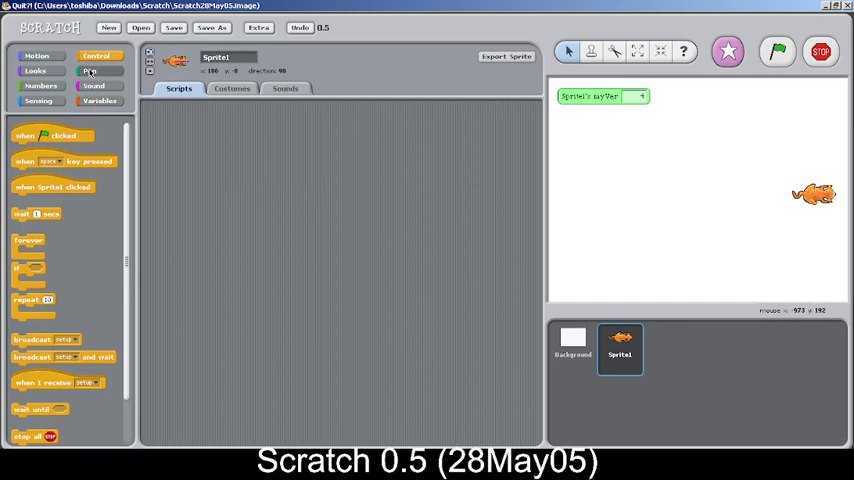
click(92, 84)
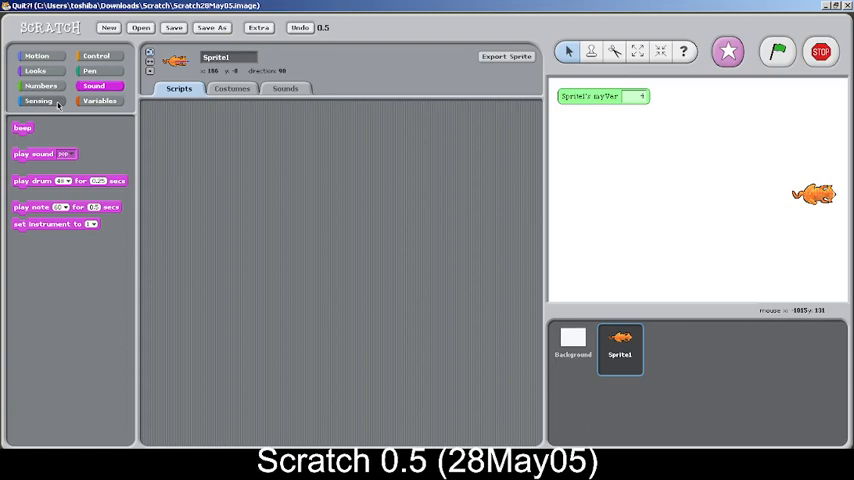
click(100, 100)
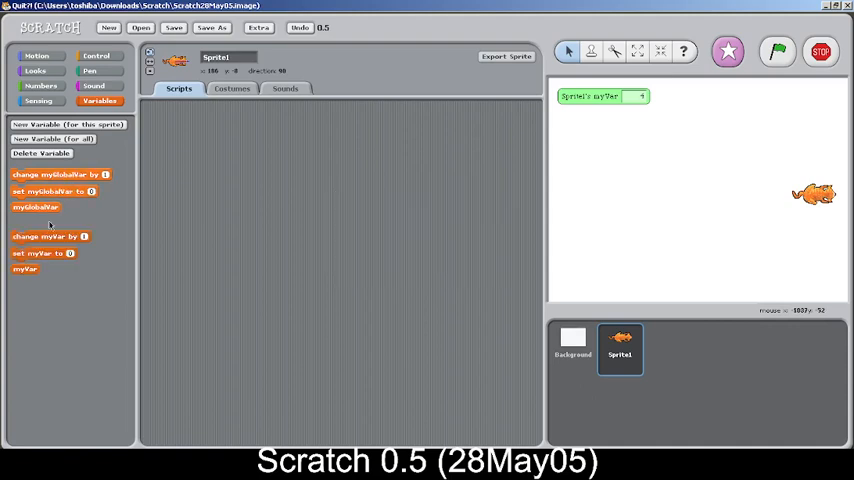
click(572, 348)
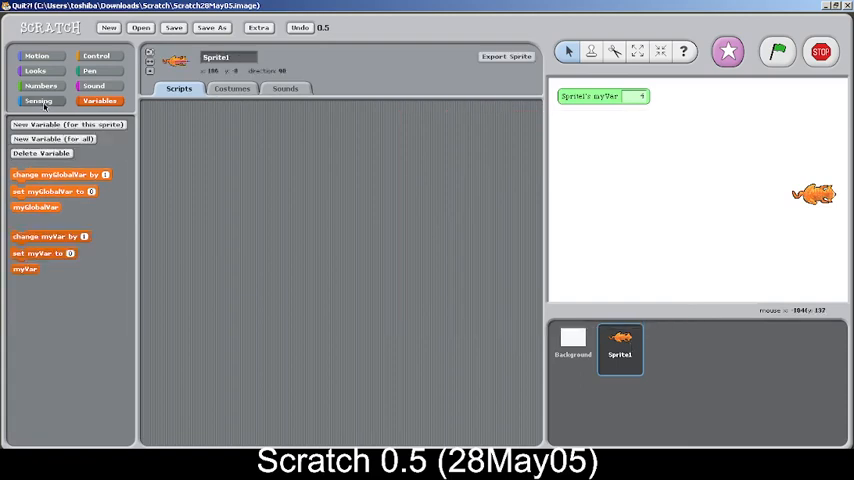
mouse_move(90, 144)
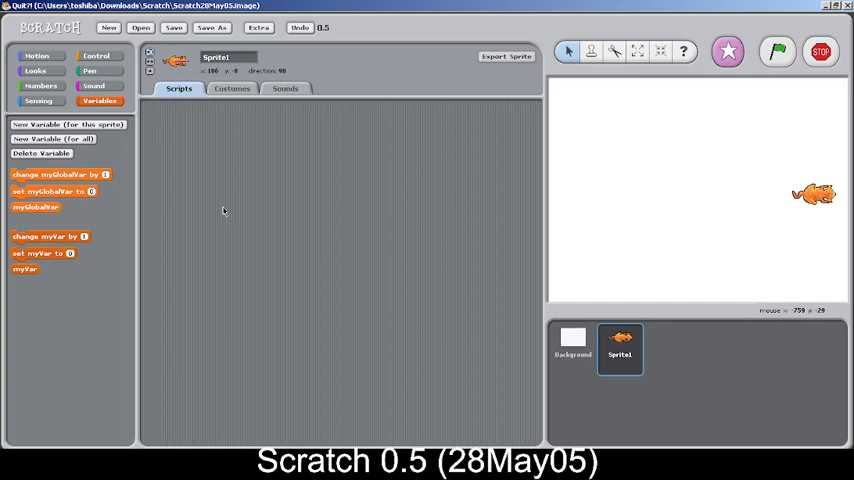
View the sprite's cat costume, visit the paint editor and close it with OK
click(232, 88)
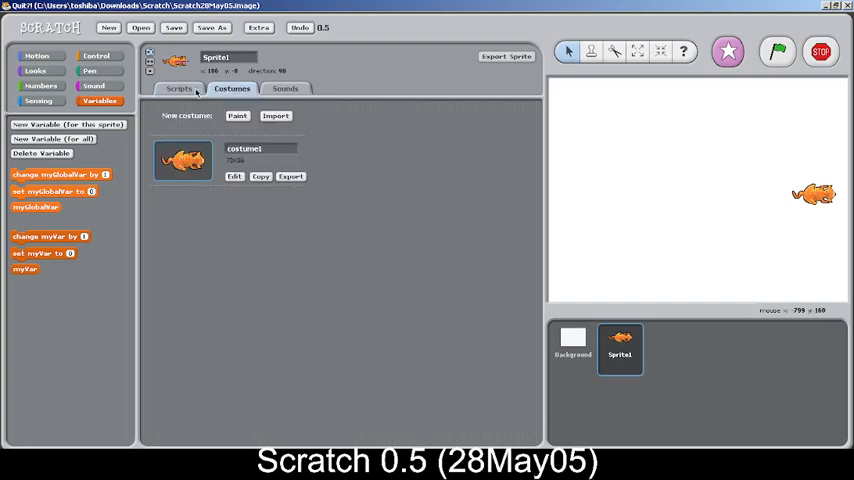
click(234, 176)
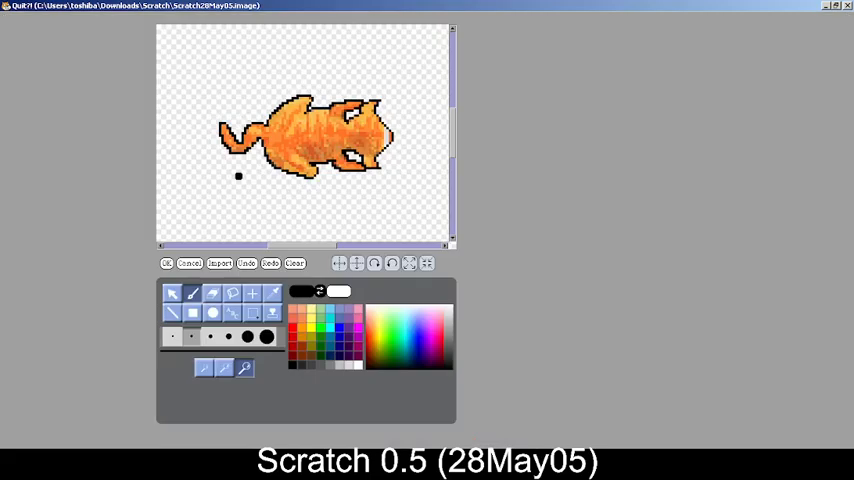
click(294, 264)
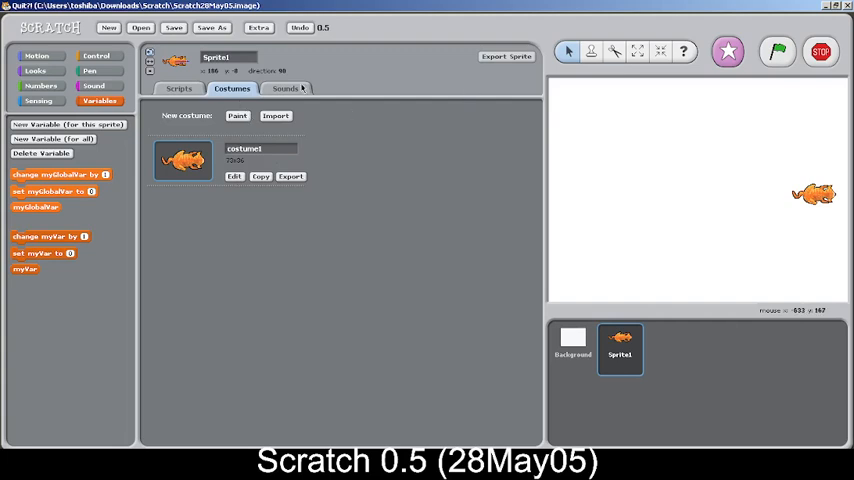
View the sprite's two sounds and bring up the sound recorder
click(284, 88)
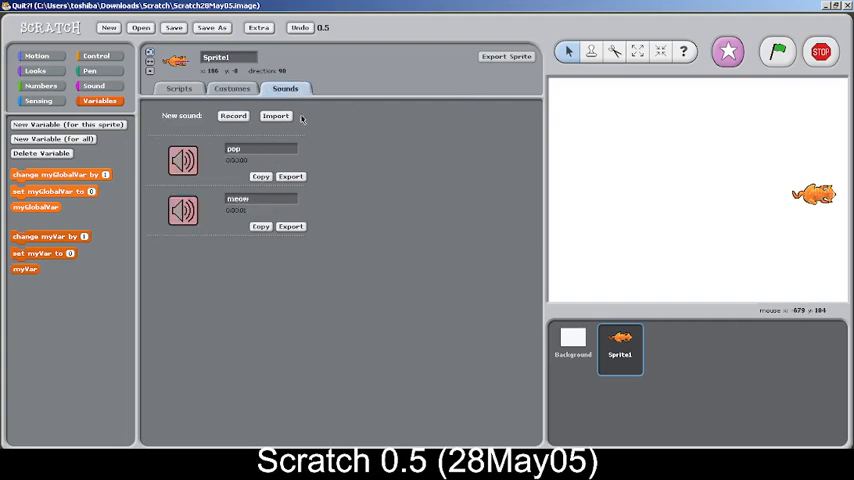
click(234, 116)
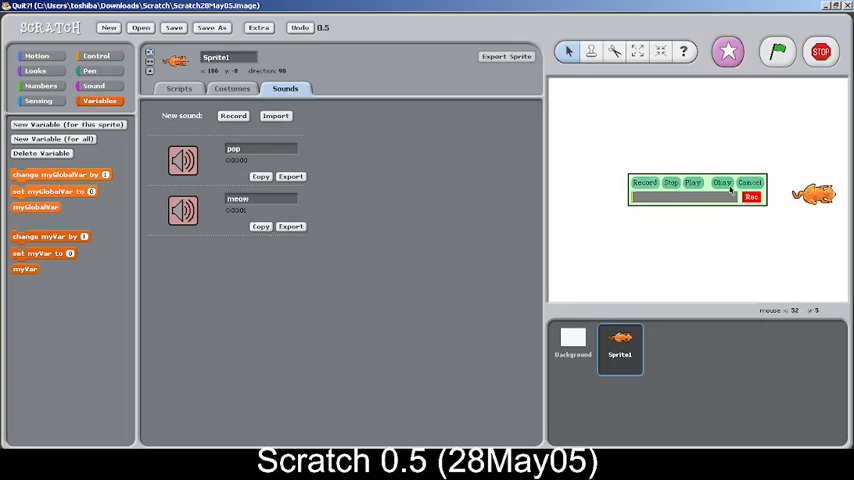
mouse_move(730, 190)
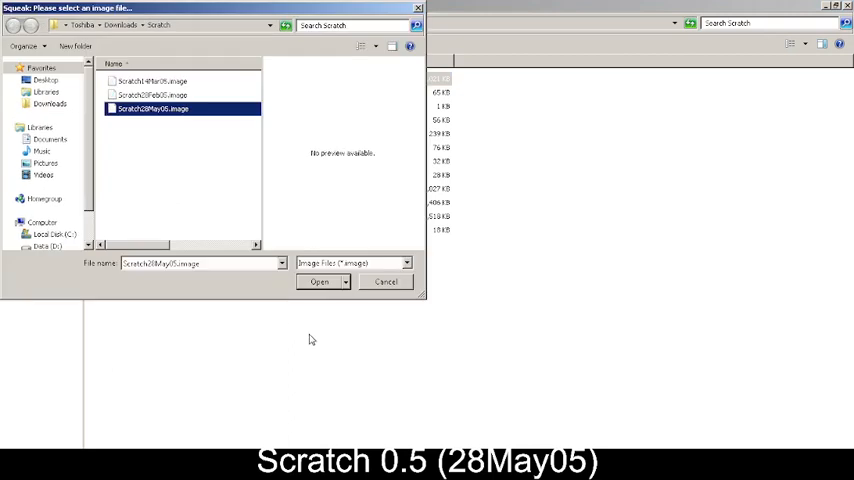
Load Scratch28May05.image from the Squeak open-image dialog
click(320, 280)
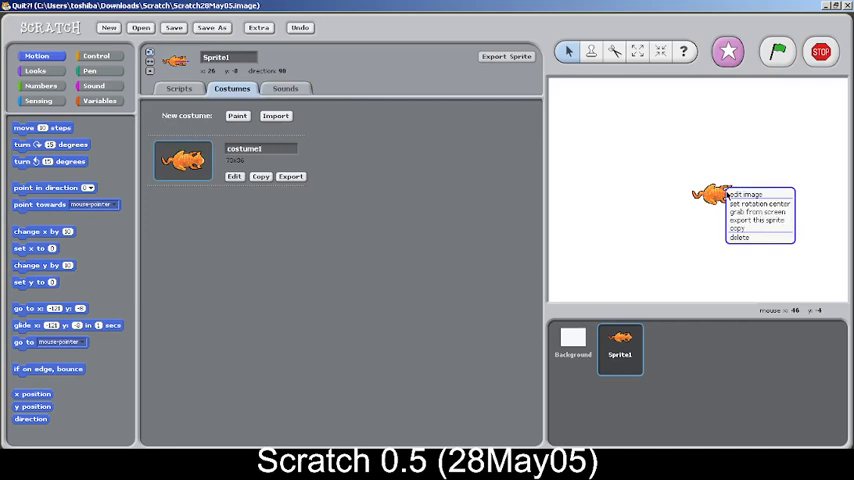
Return to the Scripts page and browse to the empty Variables palette
click(178, 88)
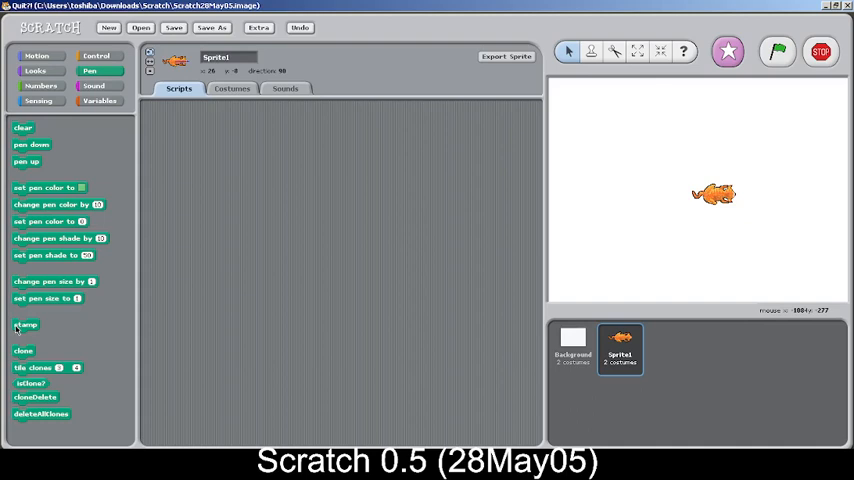
click(100, 100)
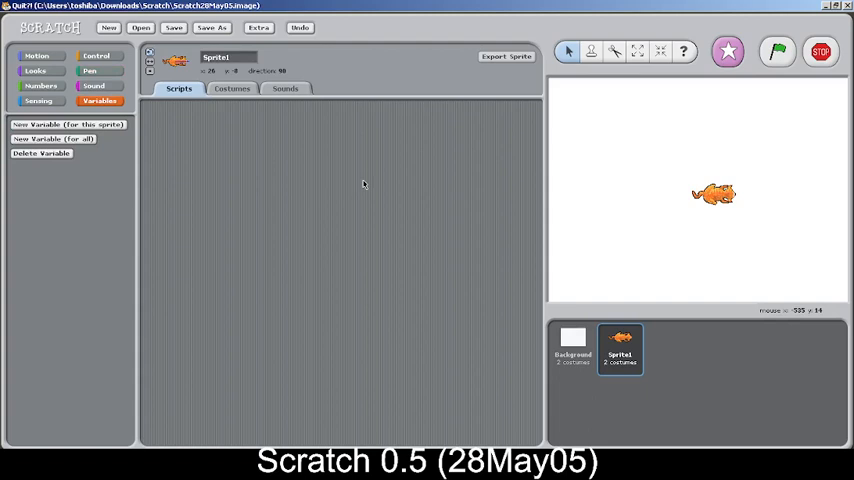